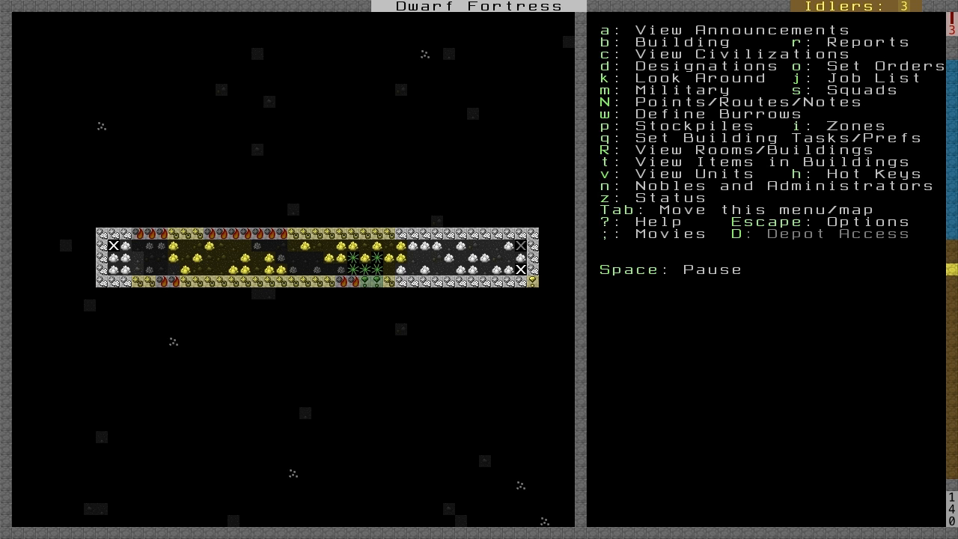
- Designate a rectangular room and short linking passage north of the corridor's east end for mining
key("d")
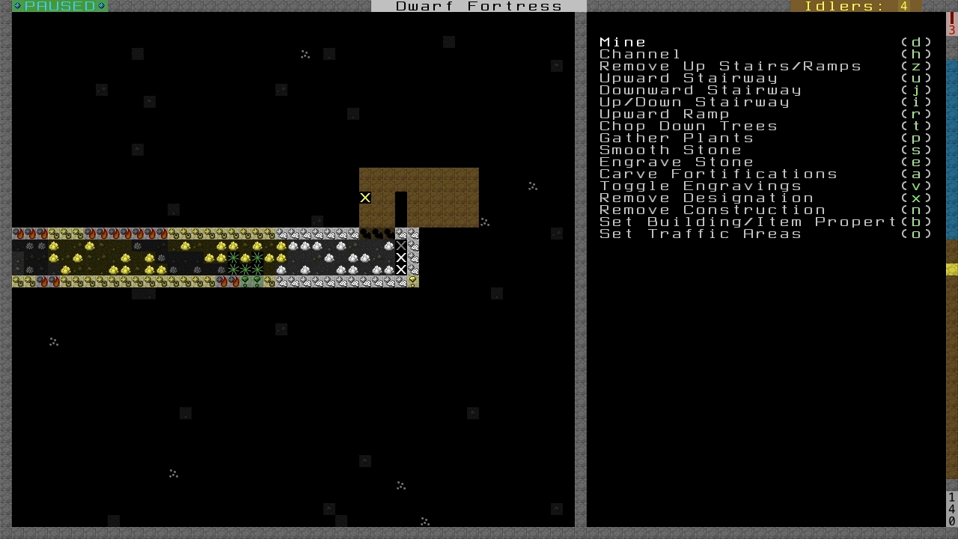
- Leave designations so the miners dig out the marked room above the corridor
key("Escape")
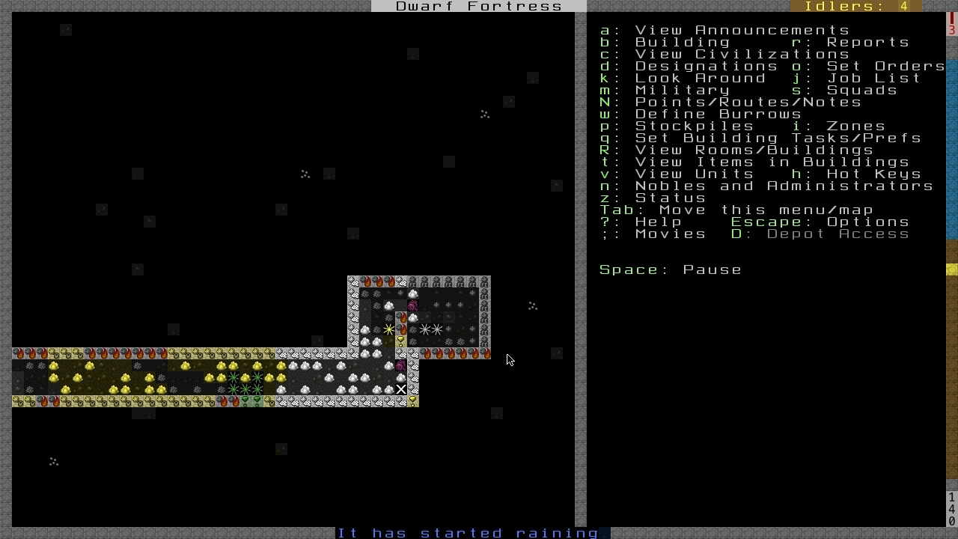
- Place a Mason's Workshop from the Workshops building list in the newly dug room
key("b")
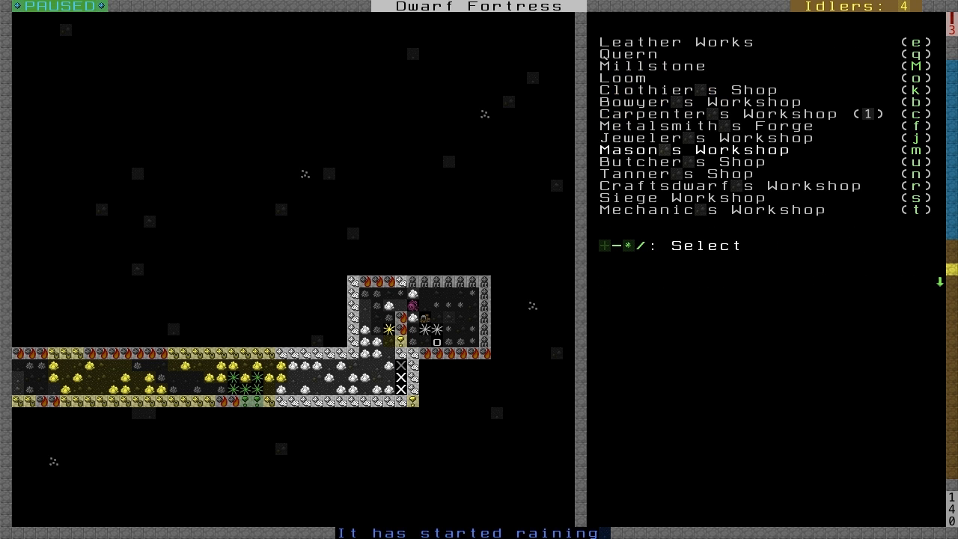
key("Escape")
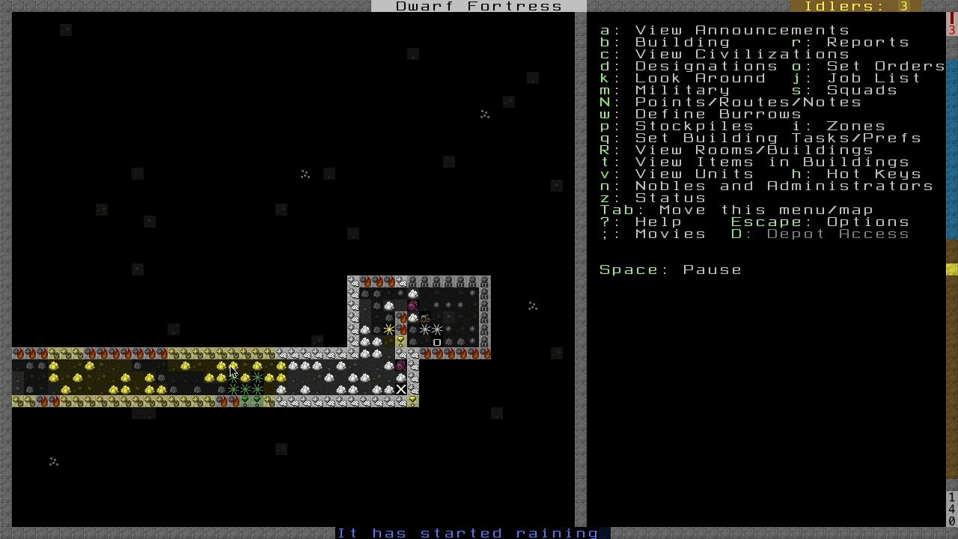
mouse_move(57, 377)
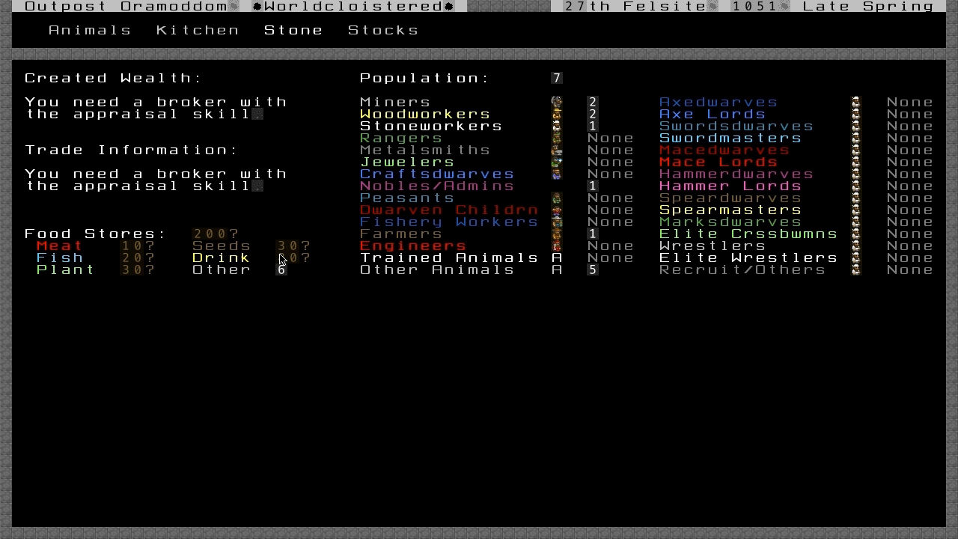
- View the Stone restrictions list and scroll down toward the Gypsum entry
left_click(292, 30)
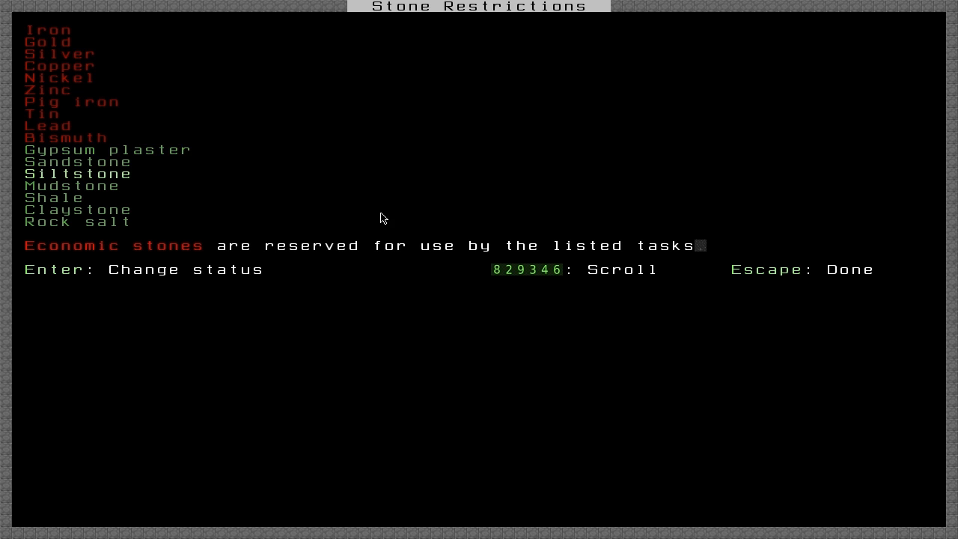
scroll("down", 3)
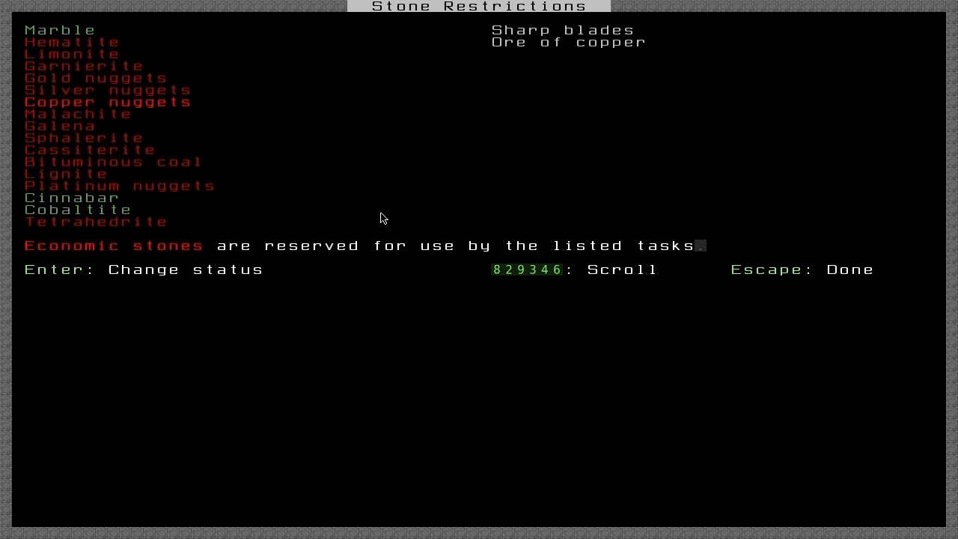
scroll("down", 3)
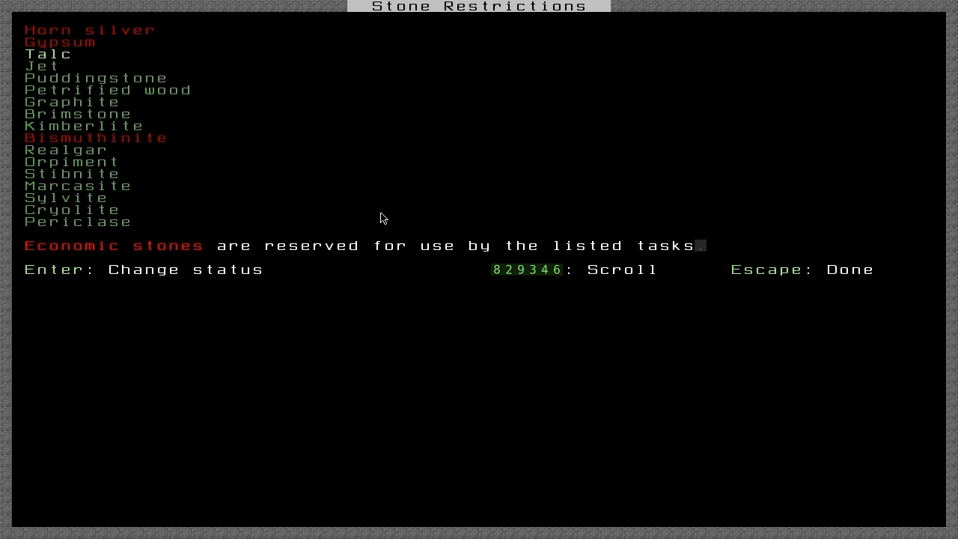
mouse_move(83, 31)
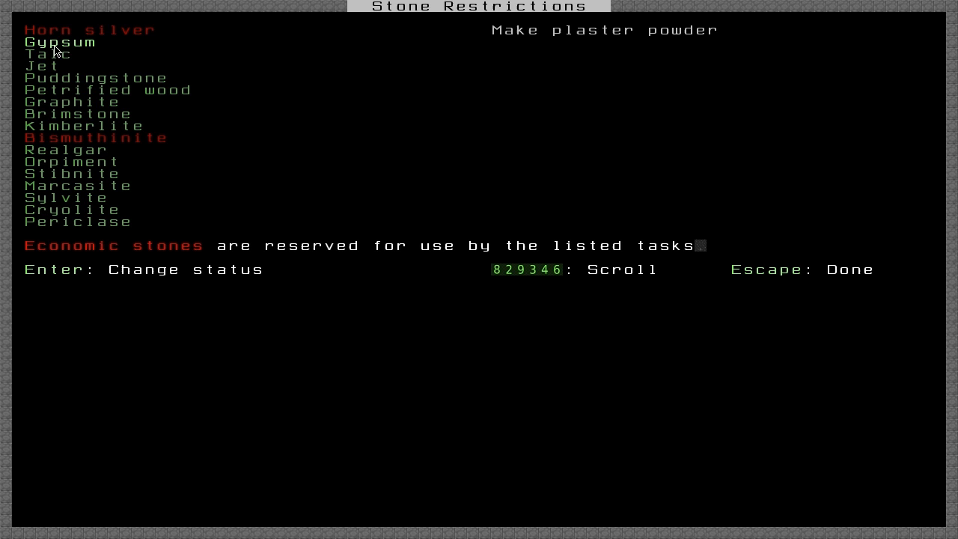
mouse_move(212, 62)
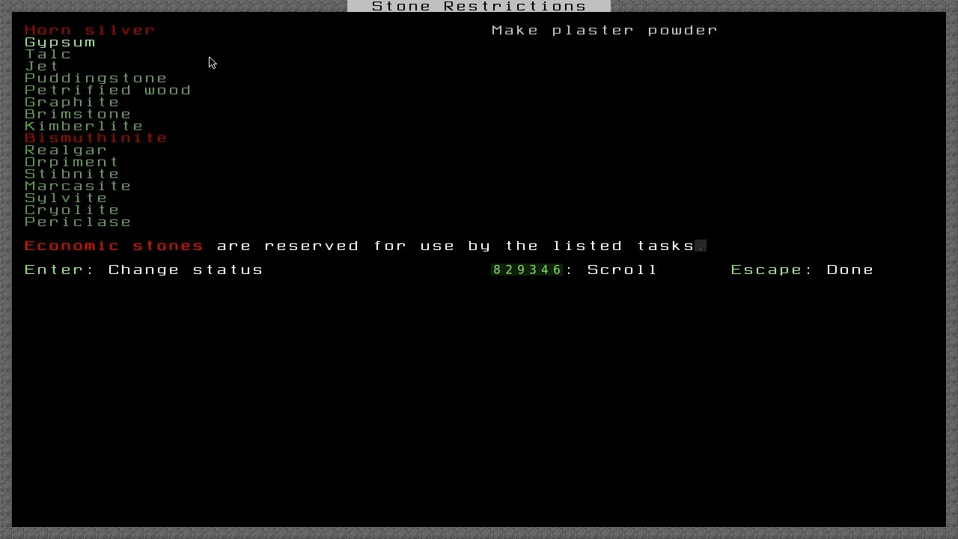
mouse_move(187, 238)
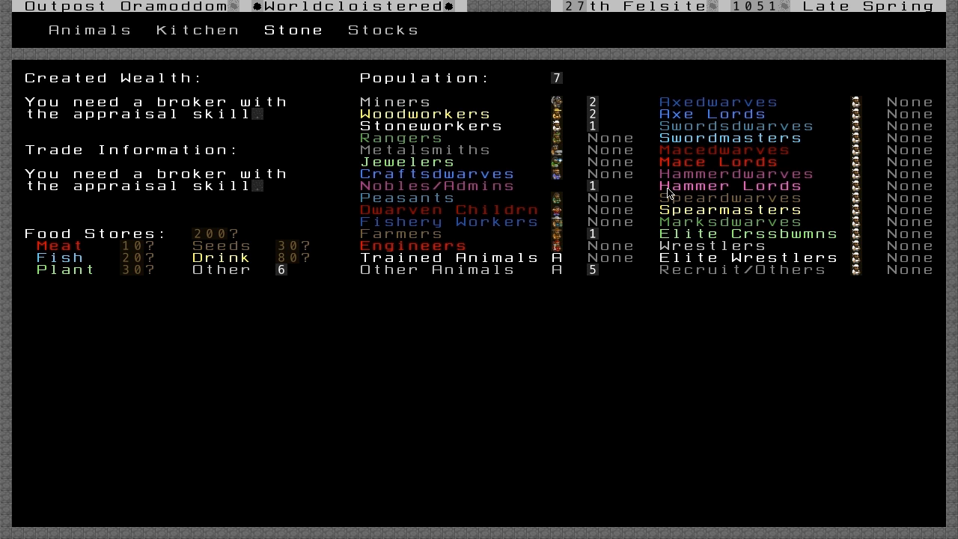
- Queue two rock doors, four rock thrones and four rock tables at the mason's workshop
key("Escape")
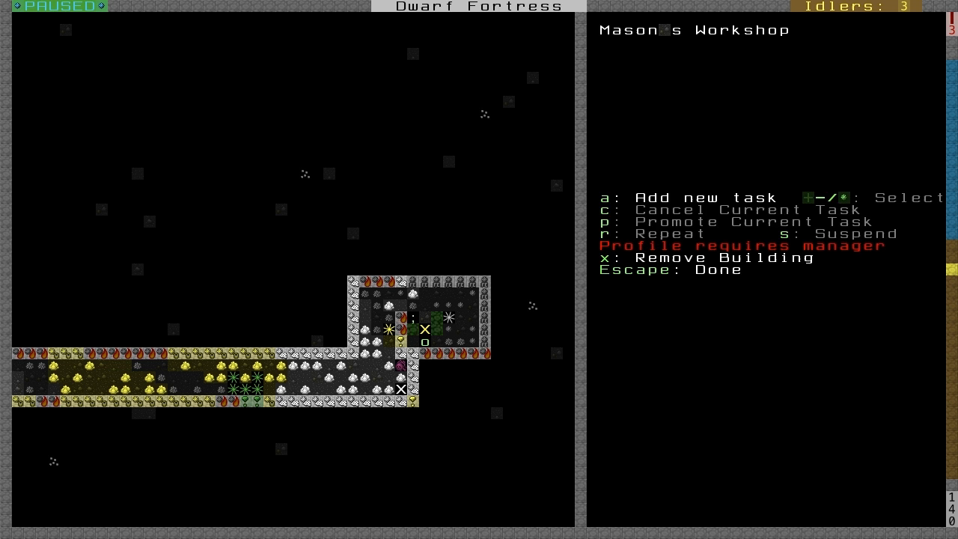
key("a")
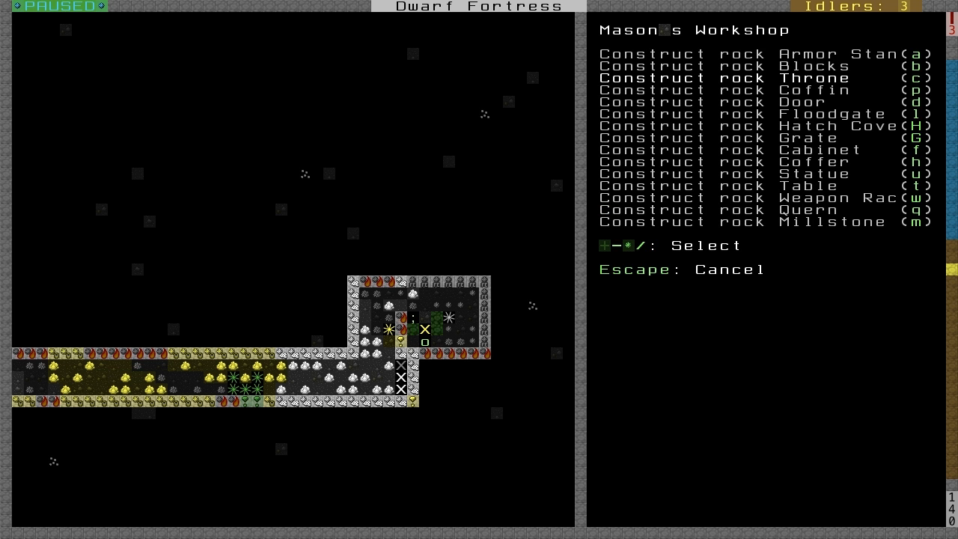
key("down")
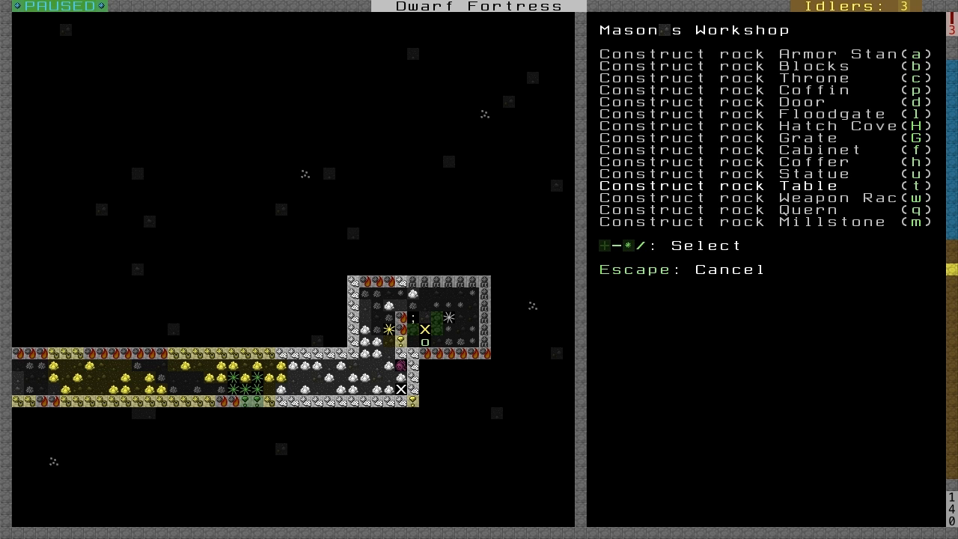
key("up")
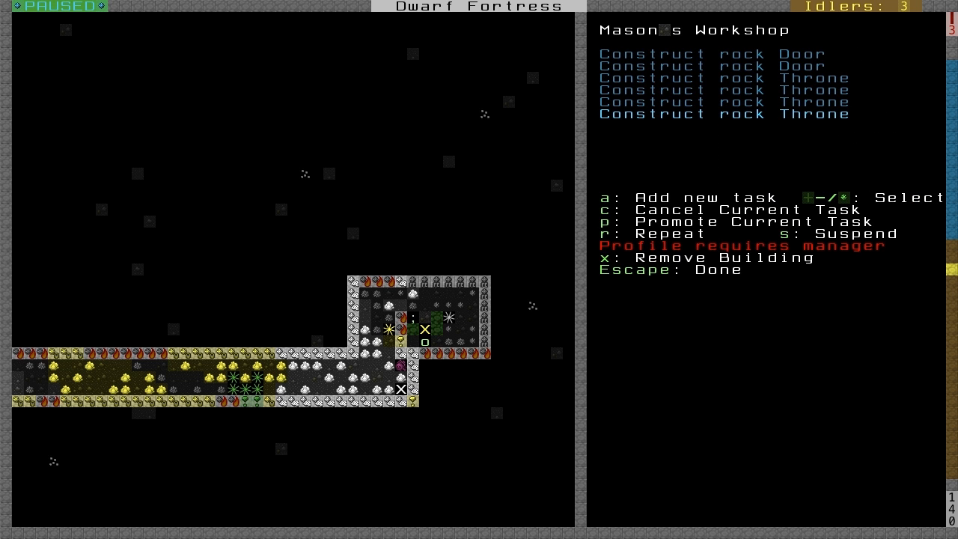
left_click(619, 197)
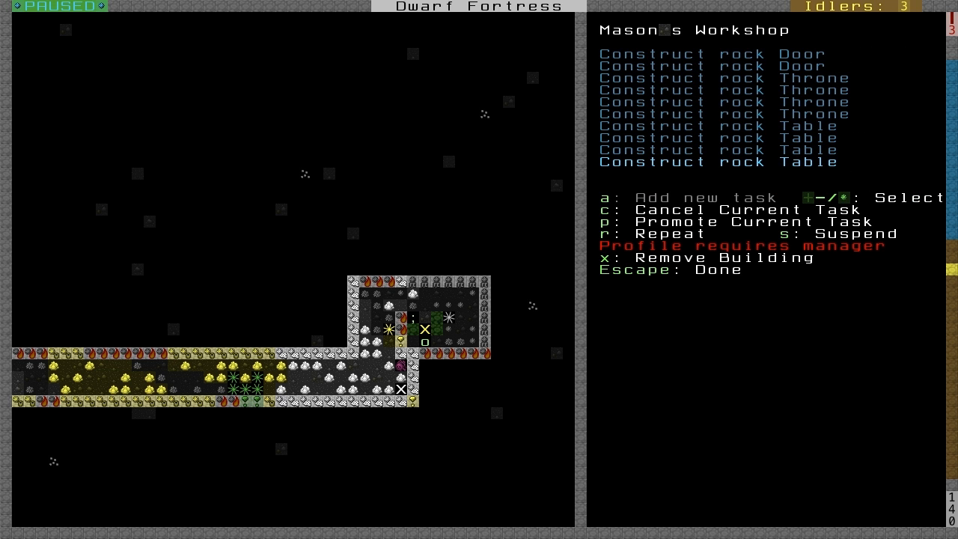
key("Escape")
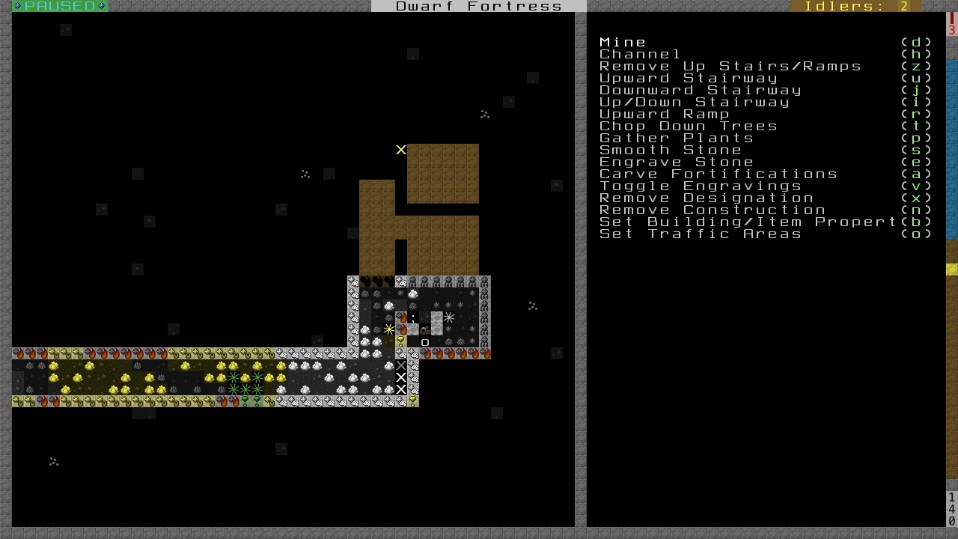
- Mark a large meeting hall and a row of small bedrooms above the workshop room for digging
key("Escape")
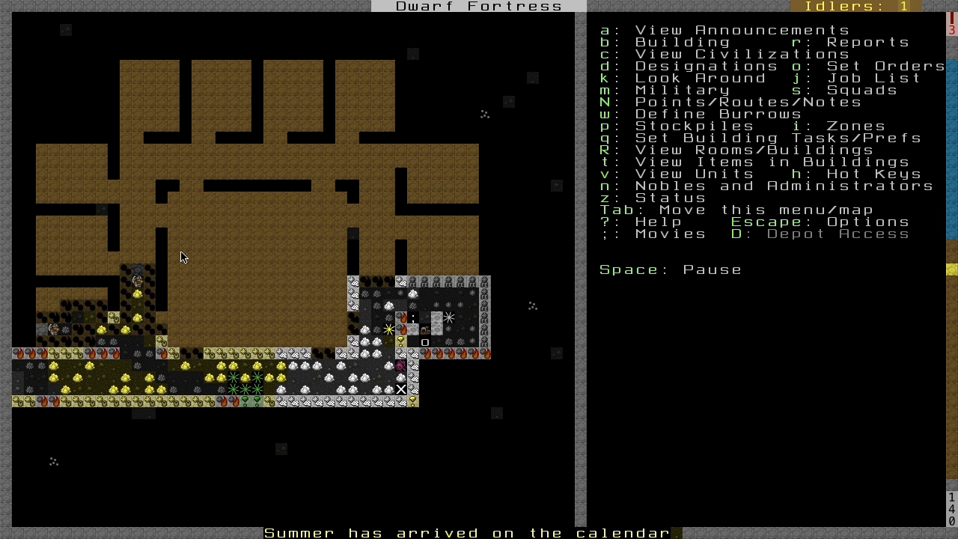
- Choose the refuse stockpile type, then finish the mason's door, throne and table queue
key("p")
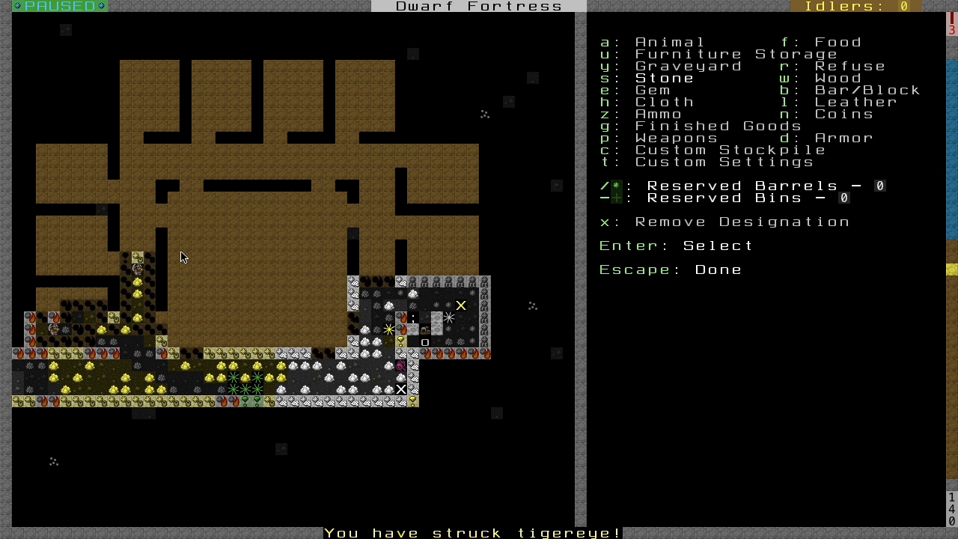
key("Escape")
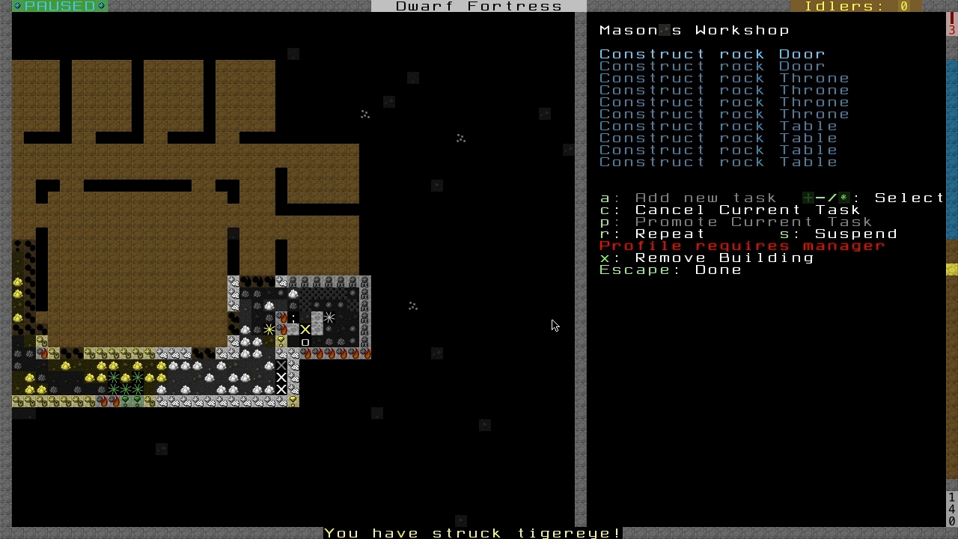
key("Escape")
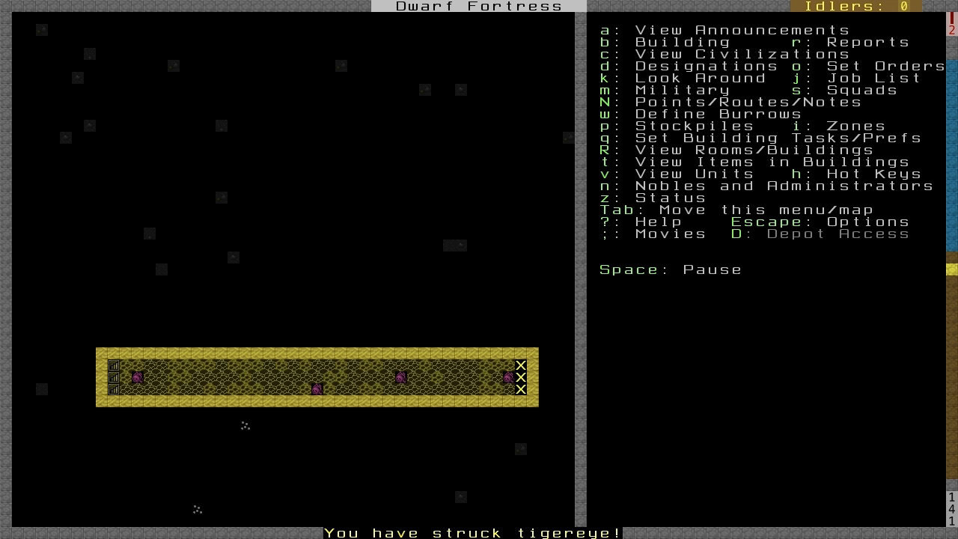
- Designate the meeting hall rectangle and branching bedroom cluster above the long corridor for mining
key("d")
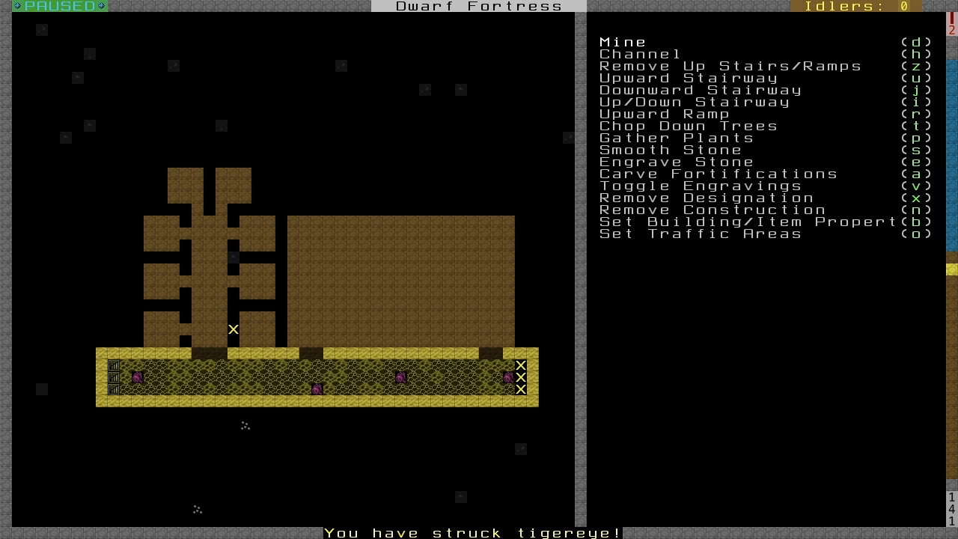
key("Escape")
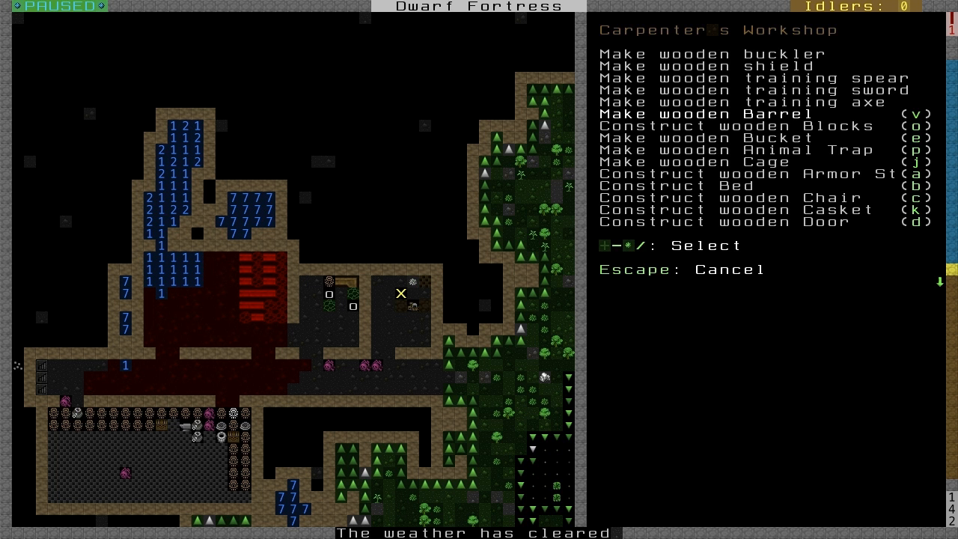
- Queue eight wooden beds at the carpenter's workshop via Construct Bed
key("up")
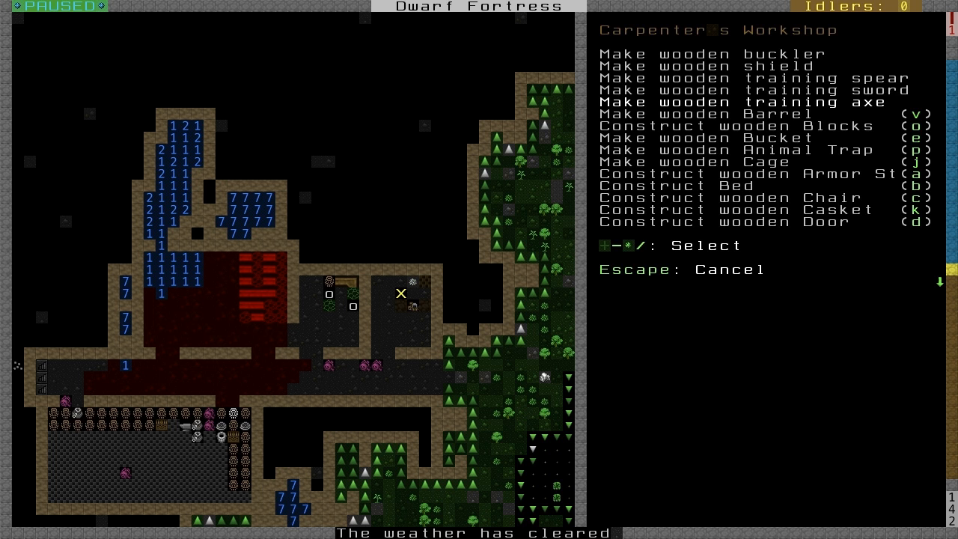
key("down")
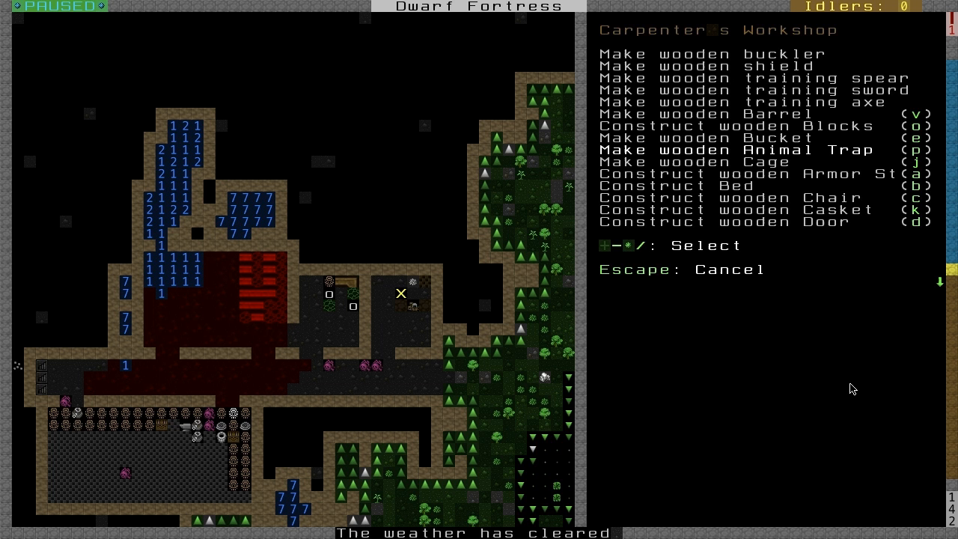
key("down")
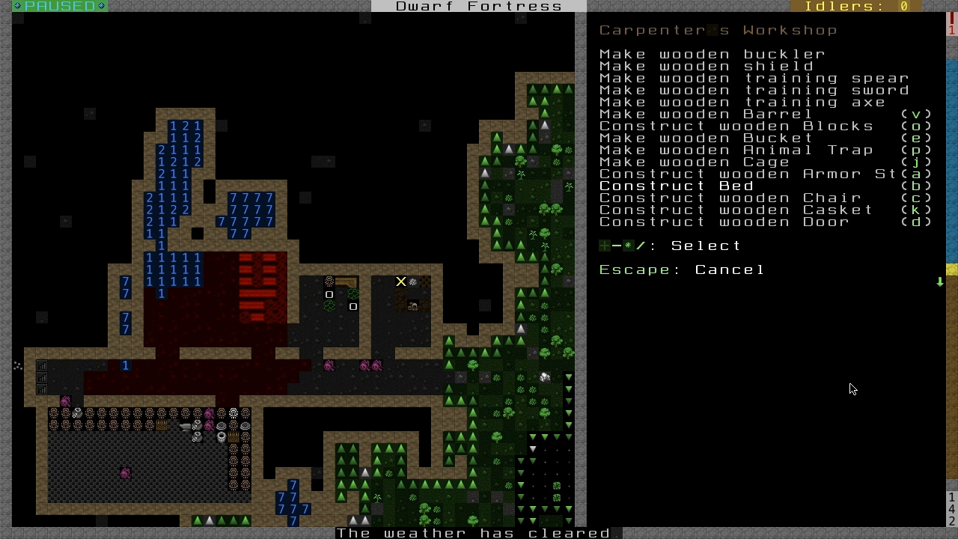
key("Escape")
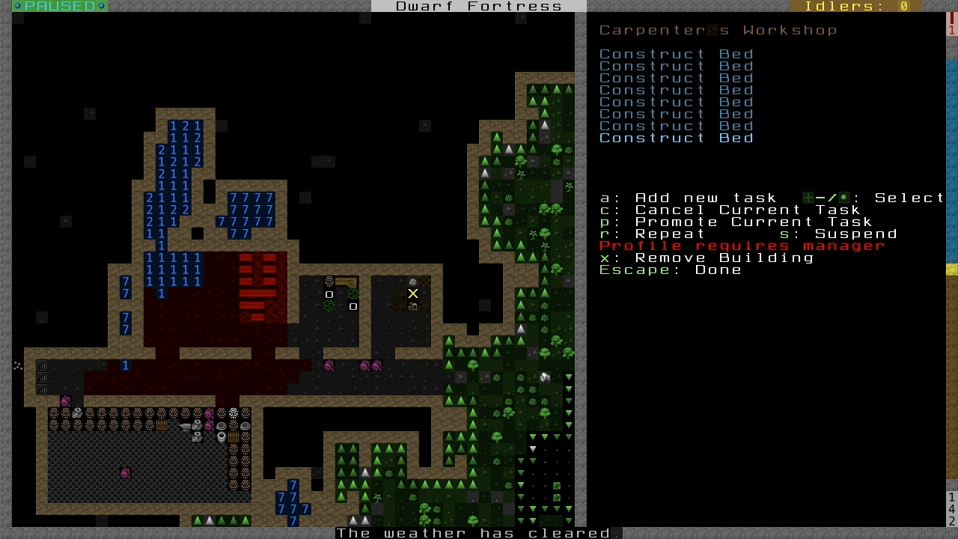
key("Escape")
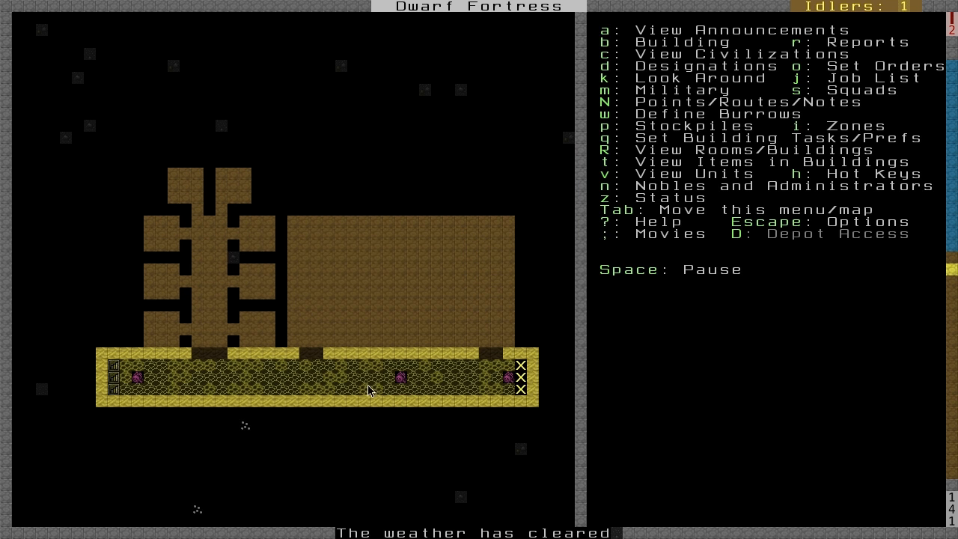
mouse_move(144, 389)
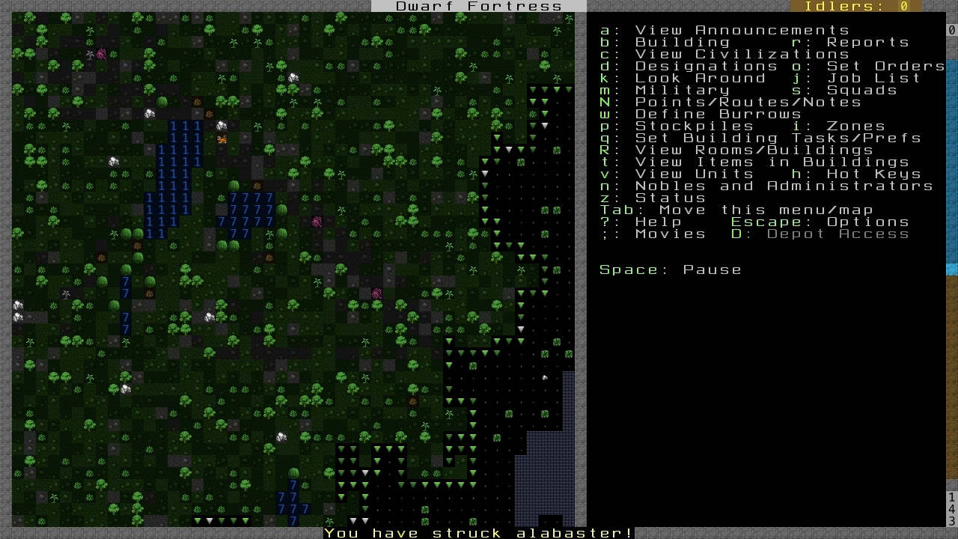
- Begin laying out a new stockpile on the forested surface level
key("p")
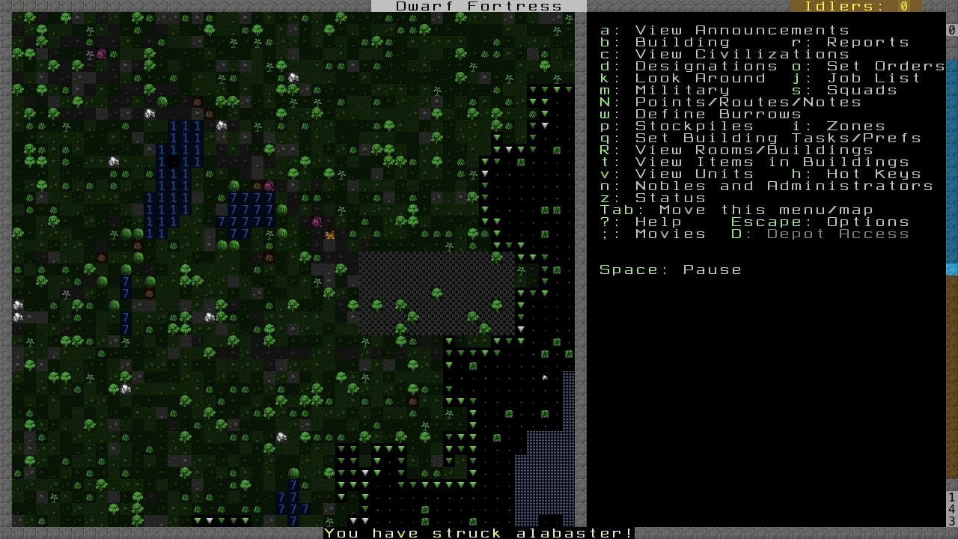
mouse_move(335, 136)
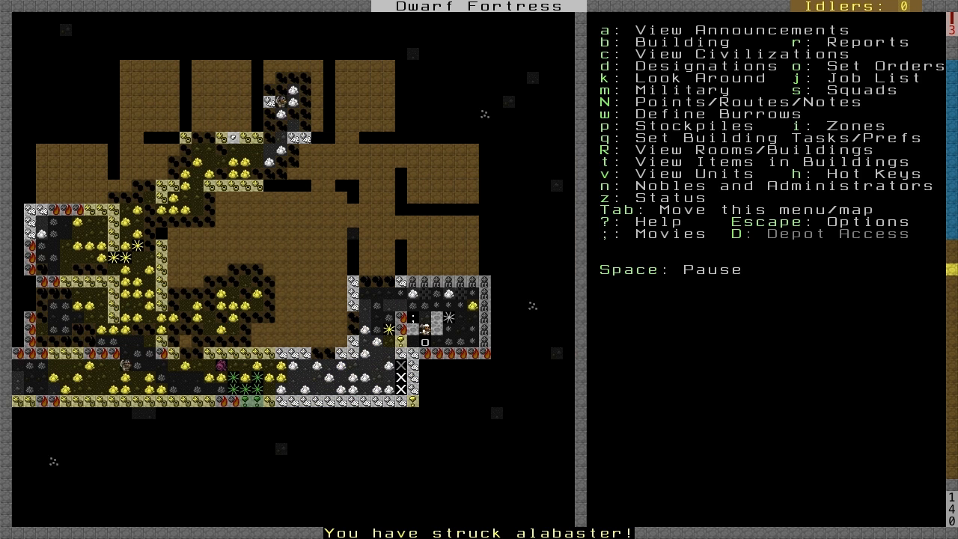
- Place a butcher's shop on the workshop level and return to the main map view
key("b")
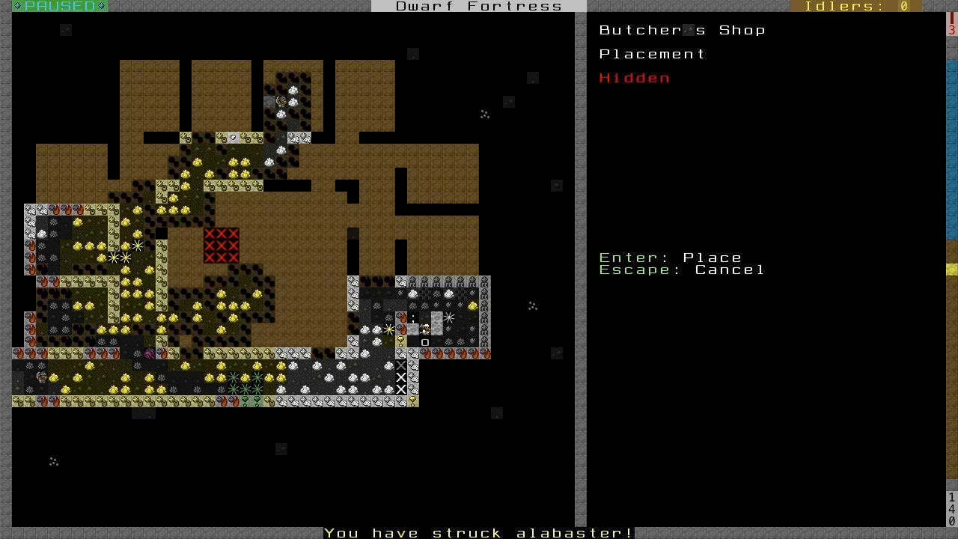
key("Enter")
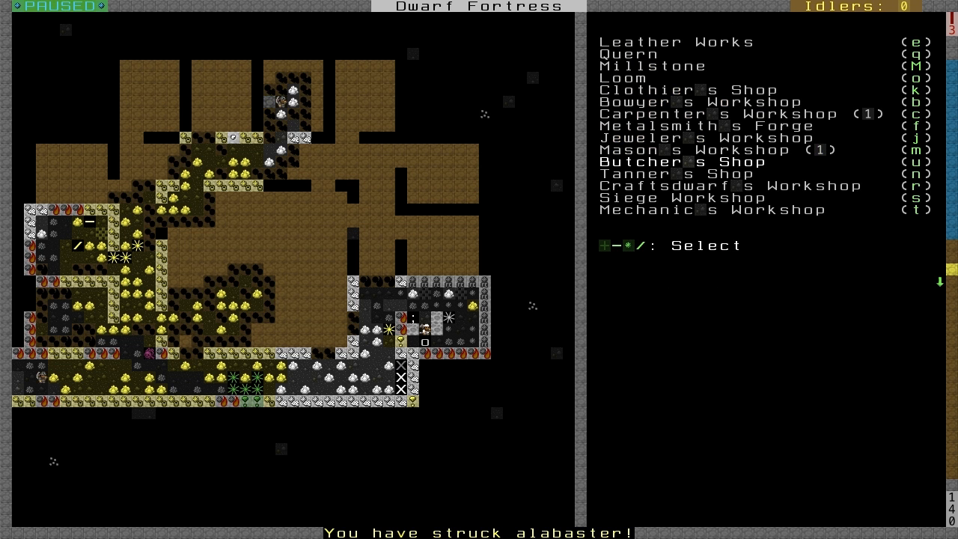
key("Escape")
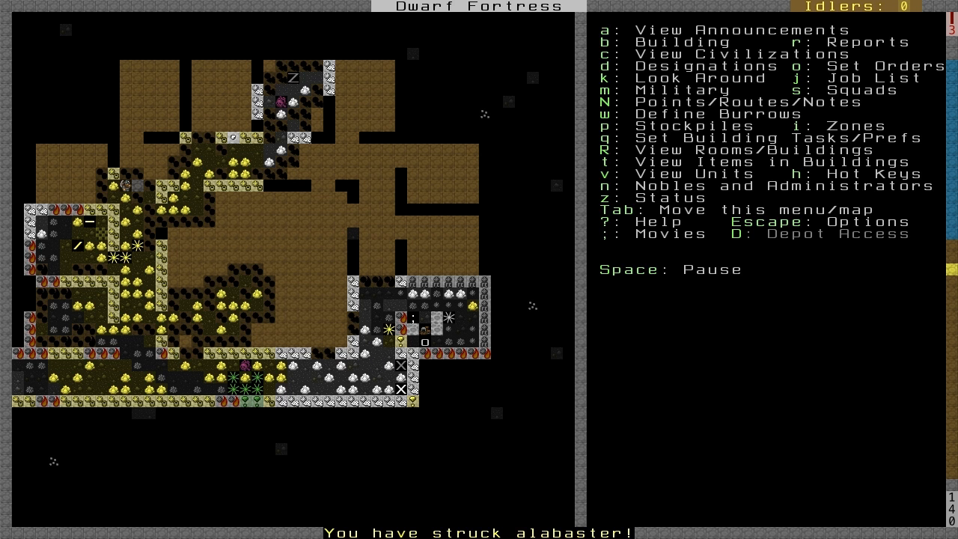
- Review food stores in the fortress status overview and inspect a stockpiled plant barrel
key("z")
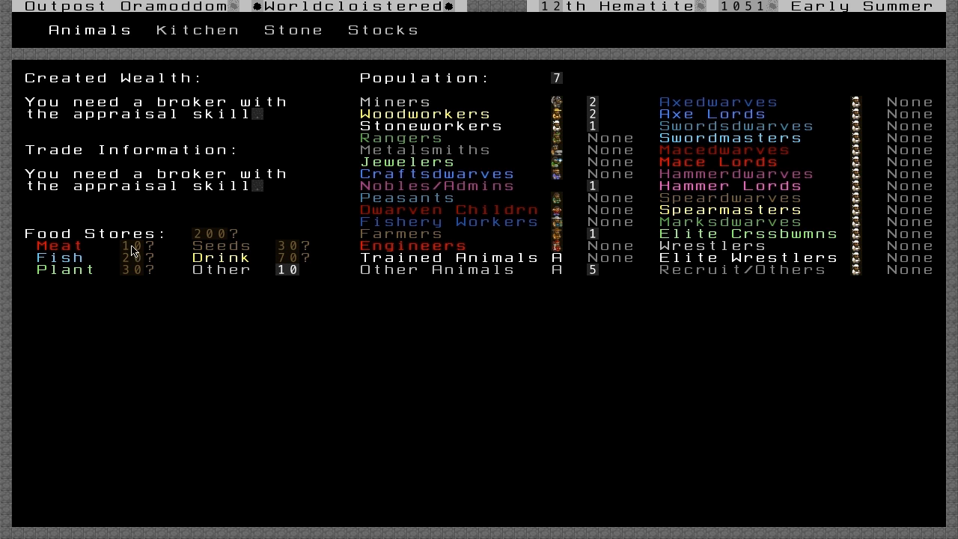
mouse_move(202, 262)
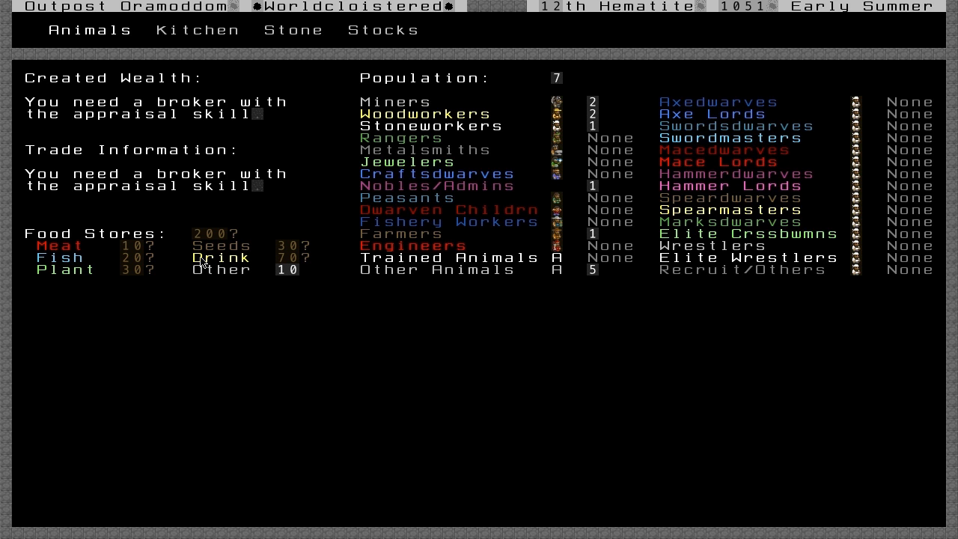
key("Escape")
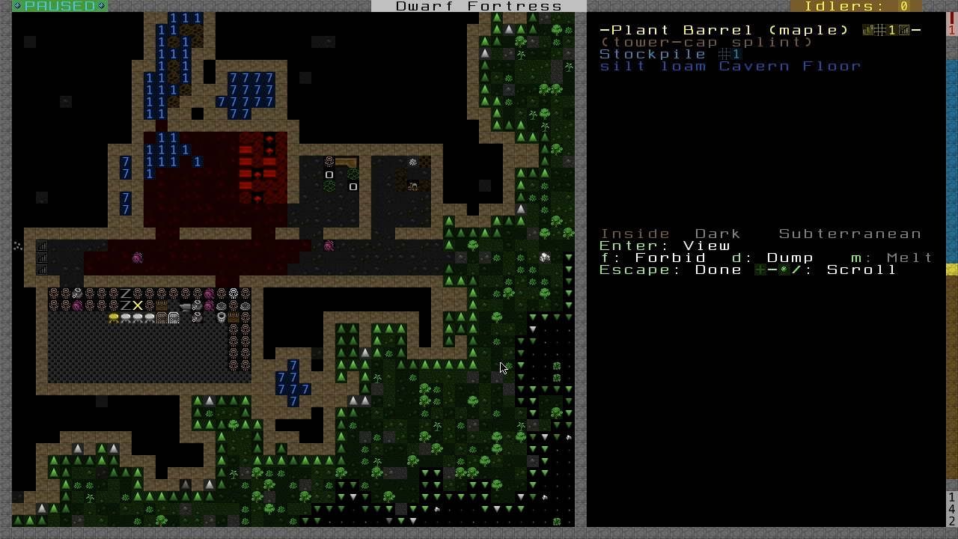
key("Escape")
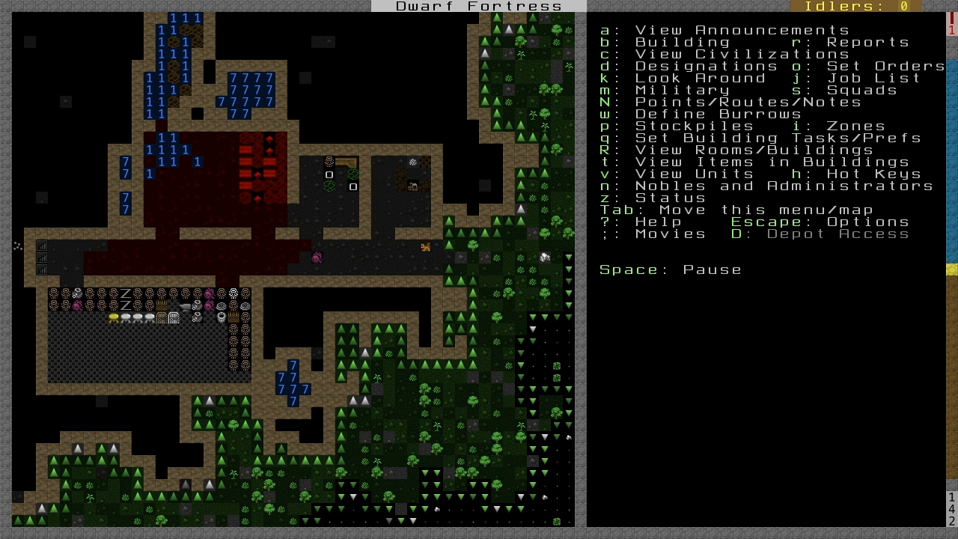